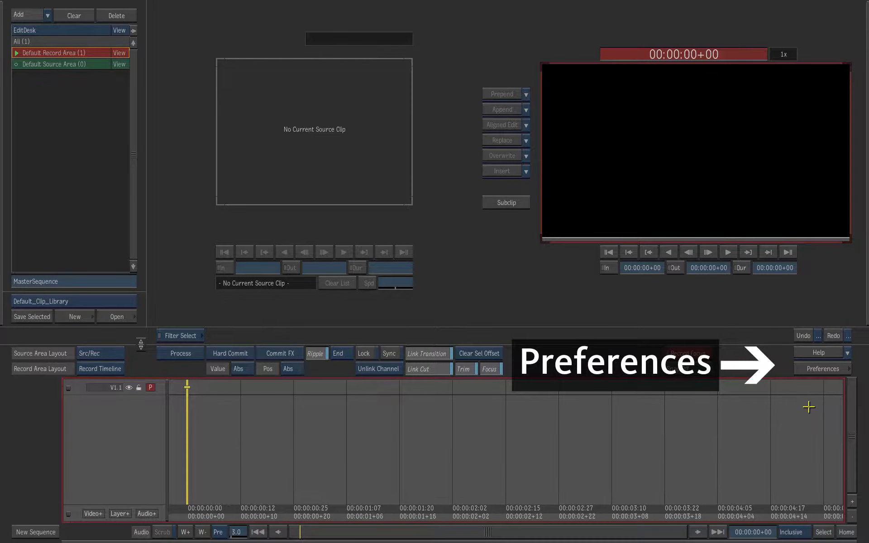
# - Load the Smoke-Tutorials-v2012 project with the Training_FCprofile_2012 user from Preferences
pyautogui.click(820, 369)
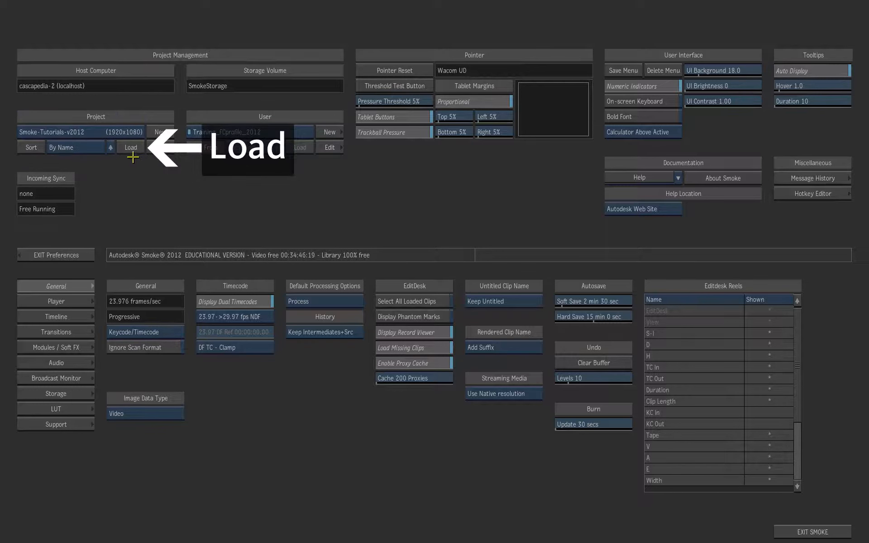
pyautogui.click(130, 148)
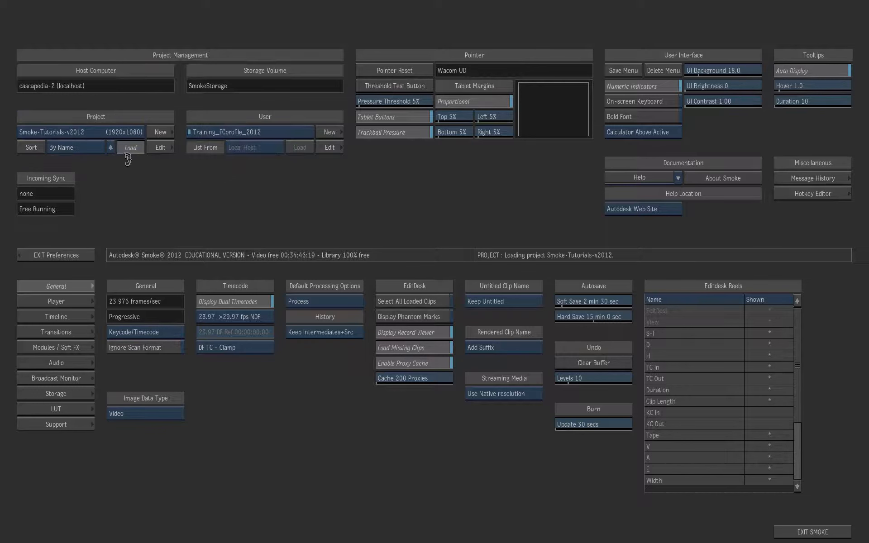
pyautogui.click(130, 147)
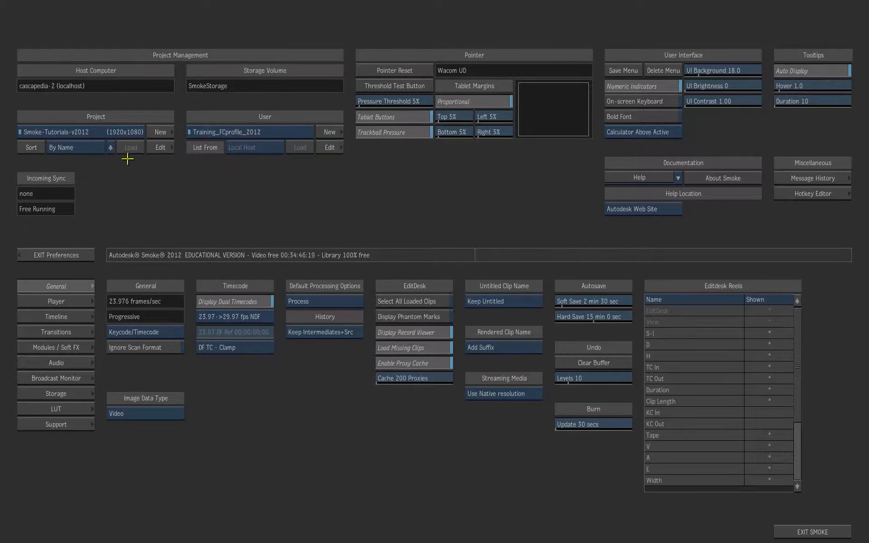
pyautogui.click(54, 255)
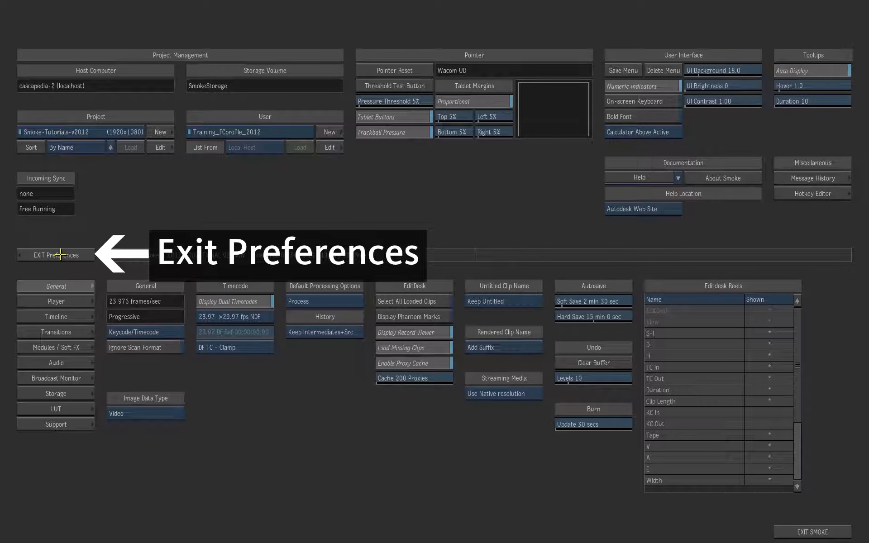
# - Review the Smoke_Footage library of Source_Footage clips, then close the library
pyautogui.click(54, 255)
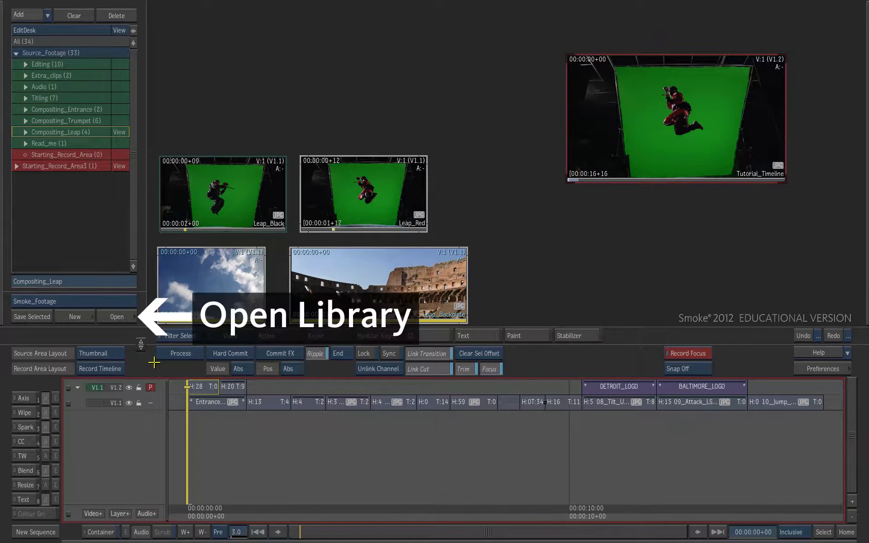
pyautogui.click(116, 317)
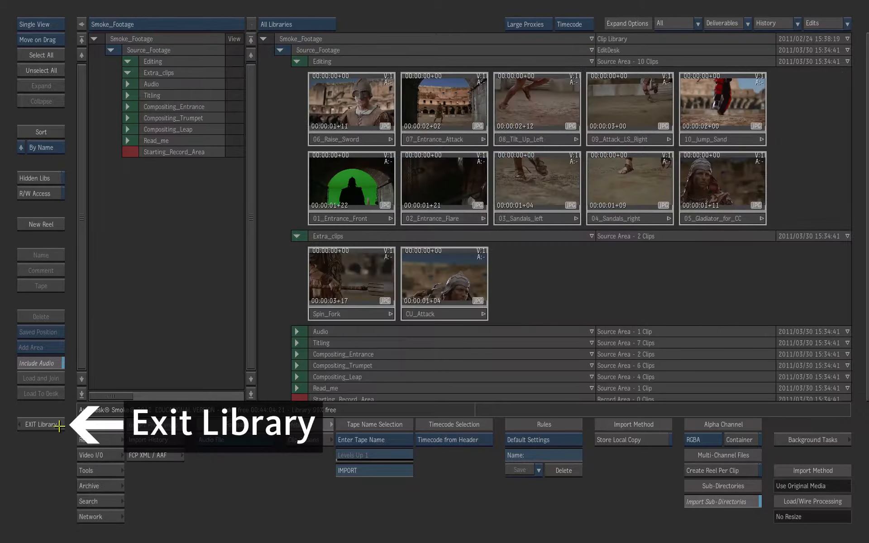
pyautogui.click(35, 425)
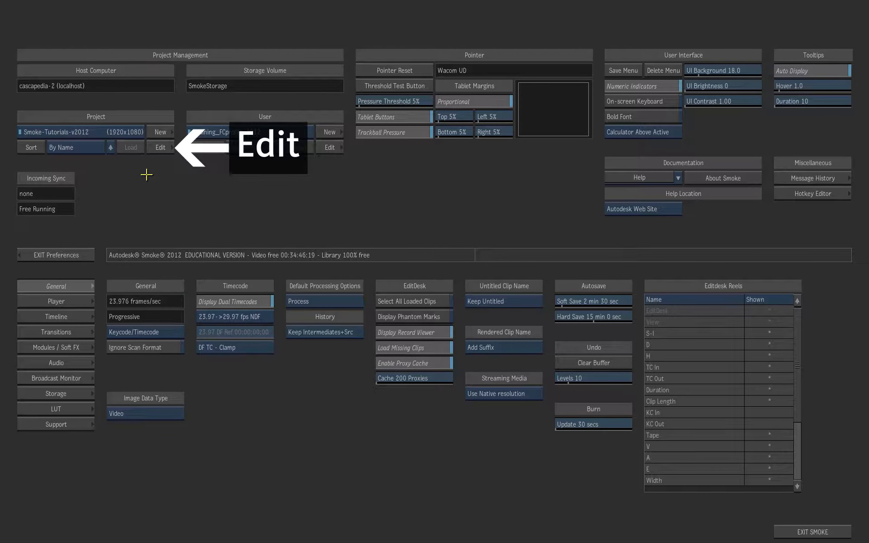
# - Switch the project to Proxies On at 0.500 Lanczos scale and apply
pyautogui.click(160, 148)
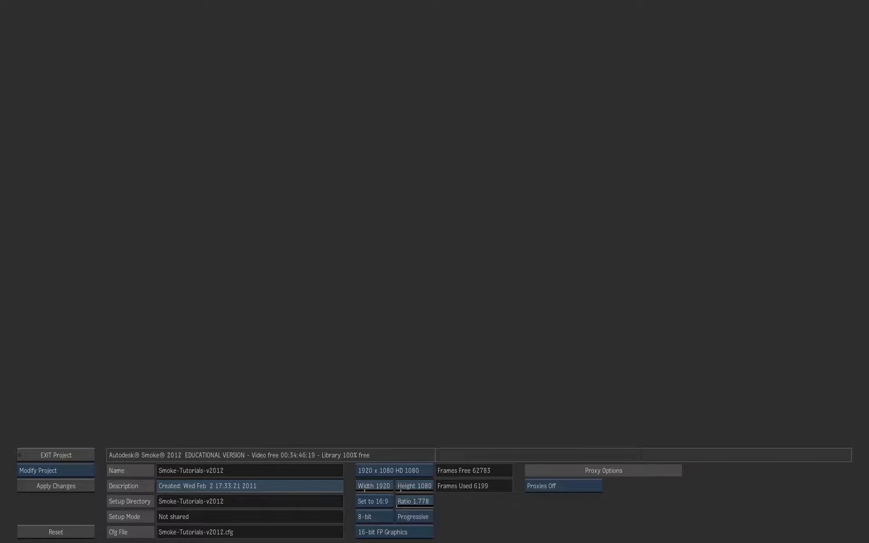
pyautogui.moveTo(516, 521)
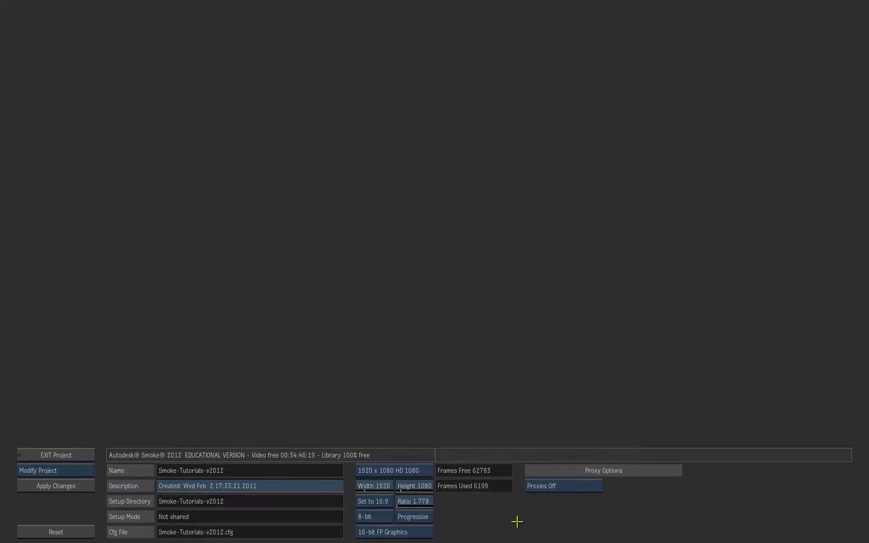
pyautogui.click(563, 485)
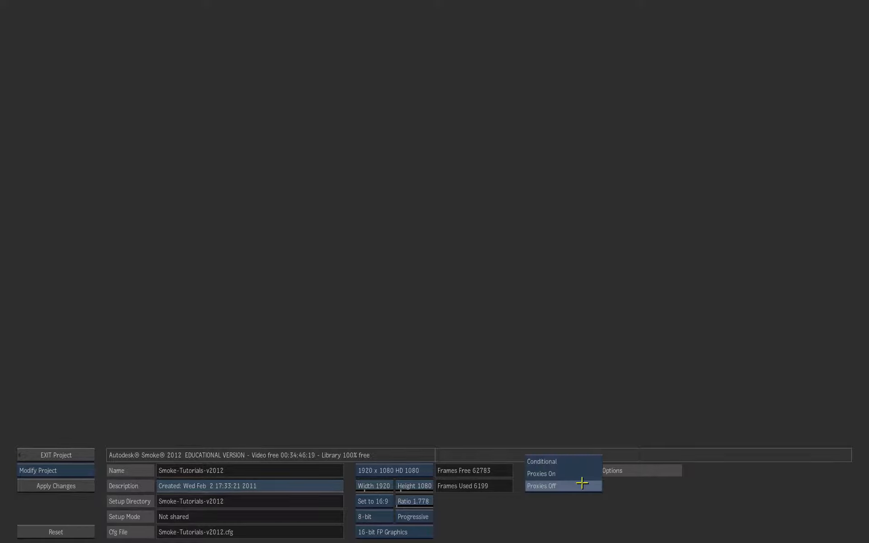
pyautogui.click(541, 473)
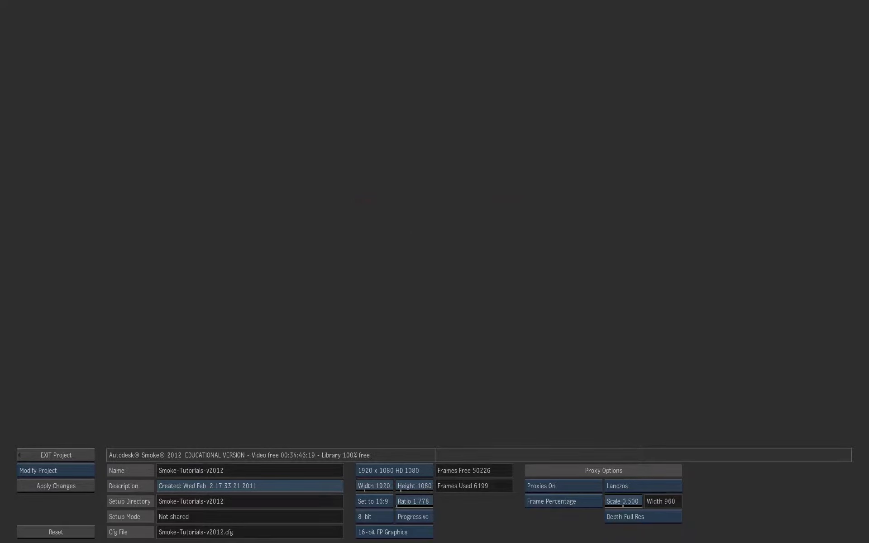
pyautogui.click(55, 485)
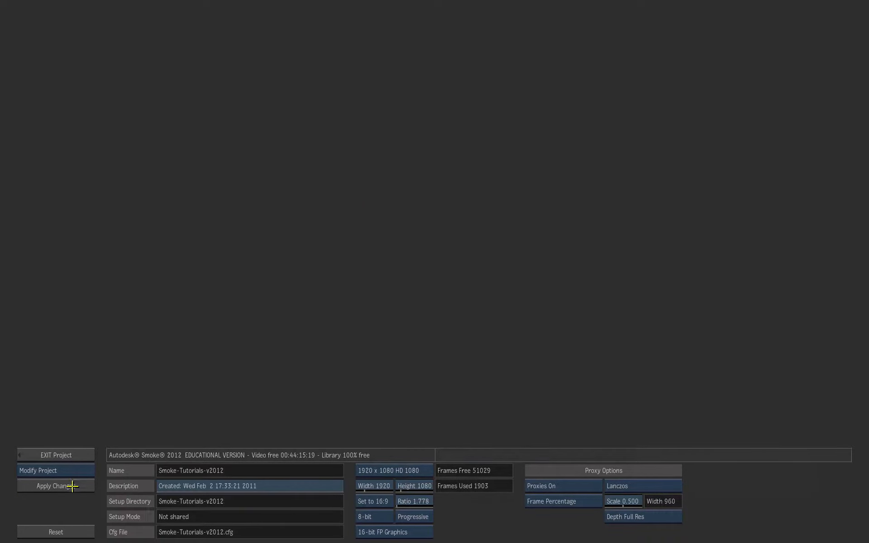
pyautogui.click(55, 486)
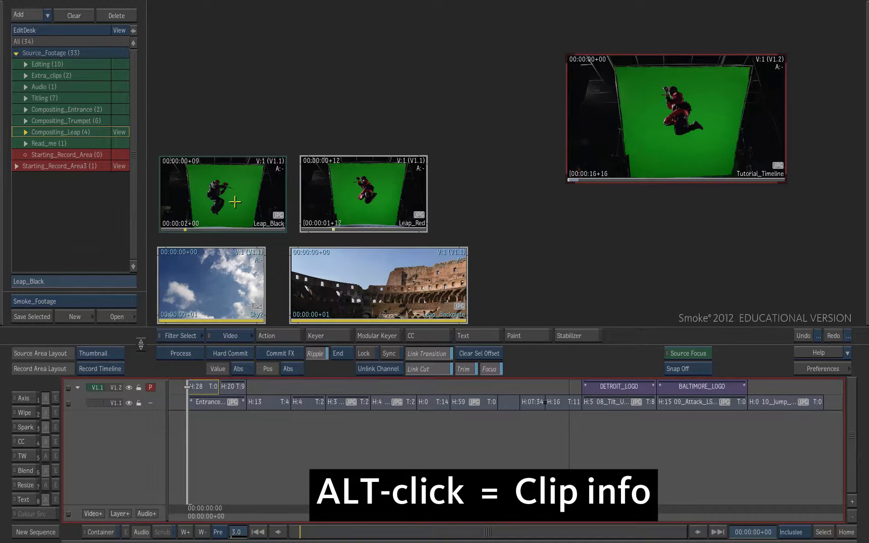
pyautogui.click(232, 201)
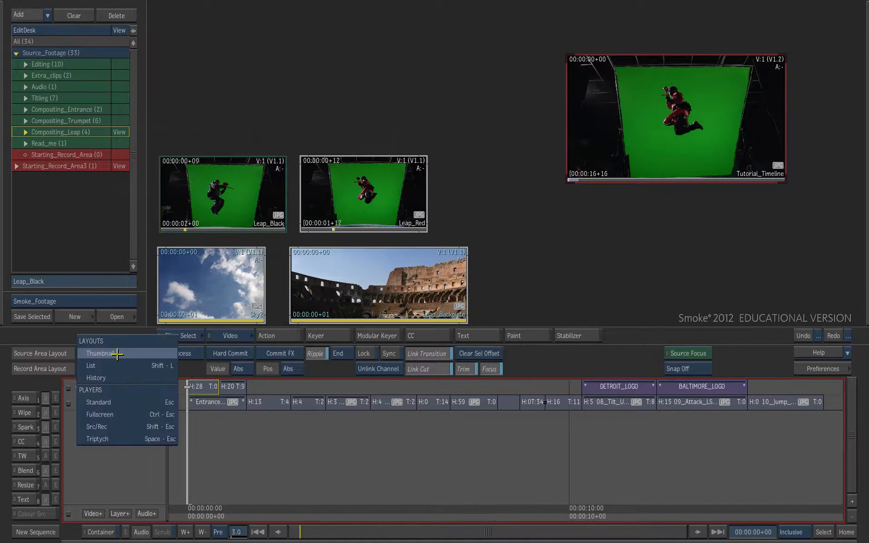
pyautogui.click(98, 402)
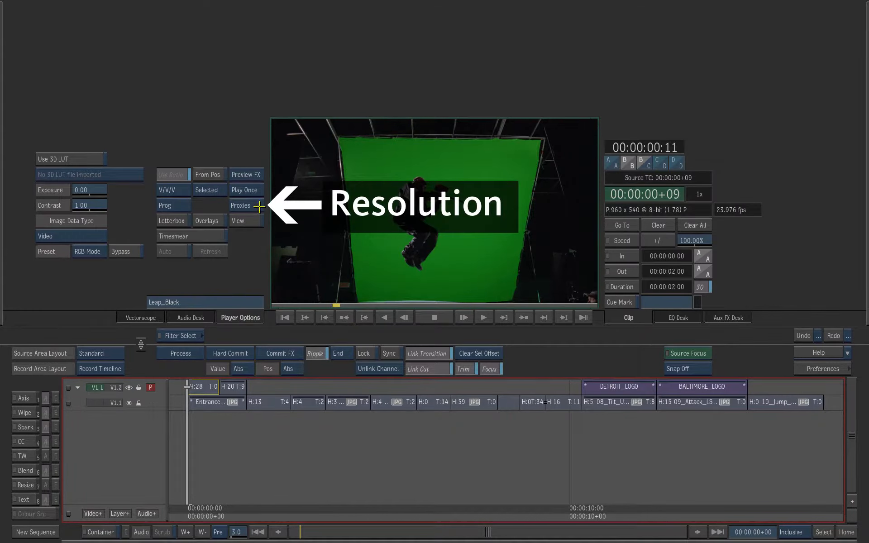
pyautogui.click(245, 190)
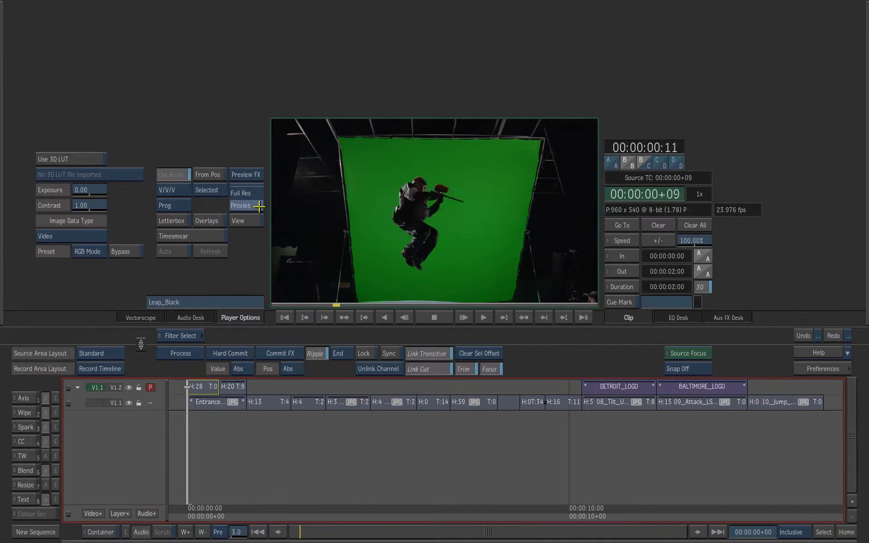
pyautogui.click(240, 205)
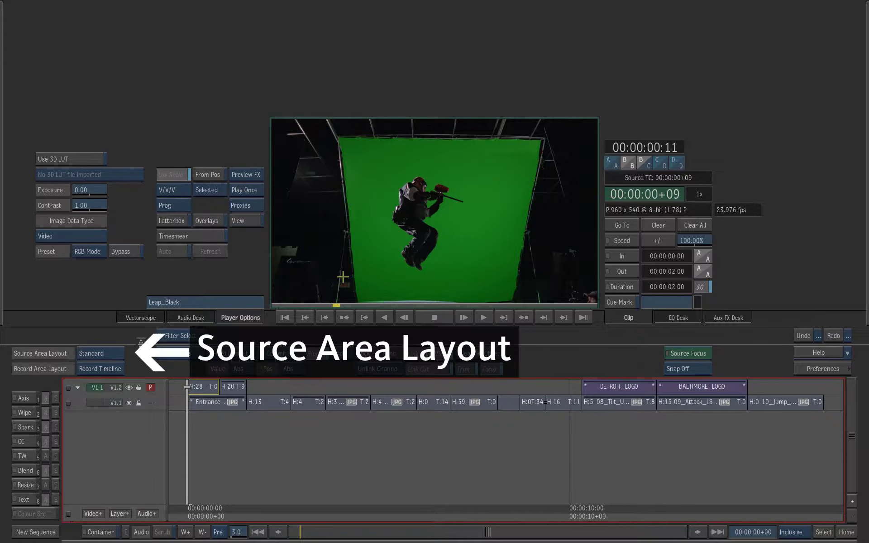
pyautogui.click(99, 353)
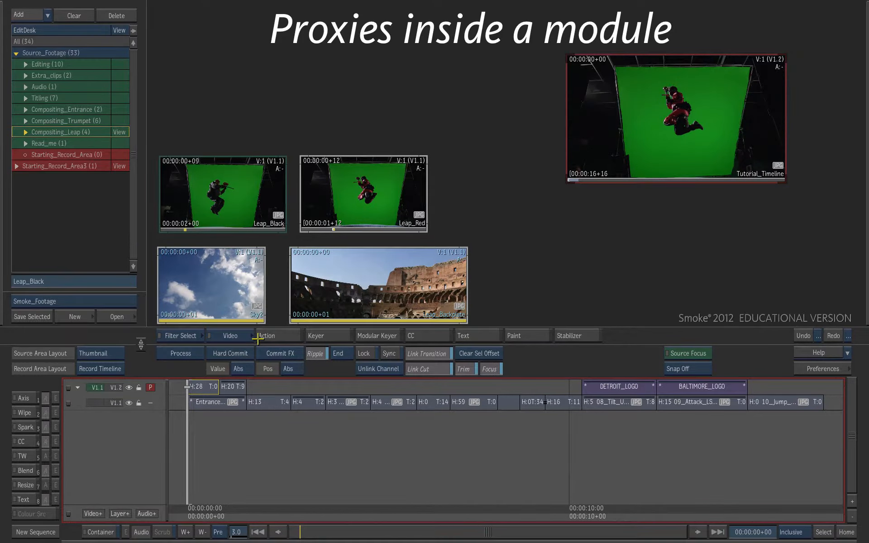
# - In Action's Setup preferences, enable Use Proxies for all media at 960x540
pyautogui.click(266, 335)
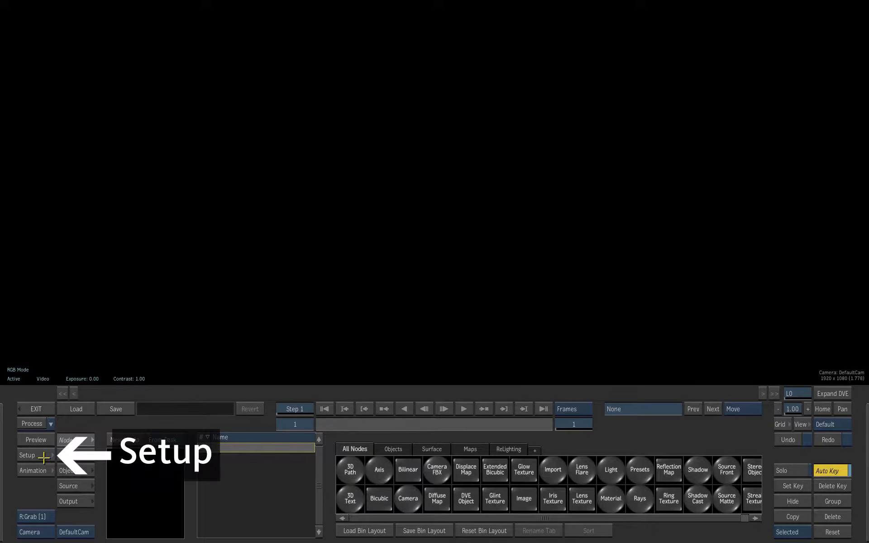
pyautogui.click(27, 455)
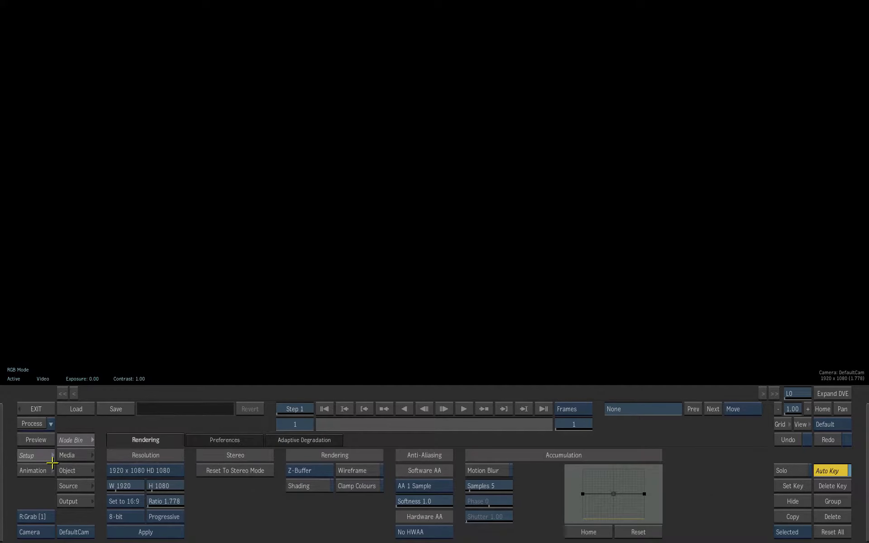
pyautogui.moveTo(71, 474)
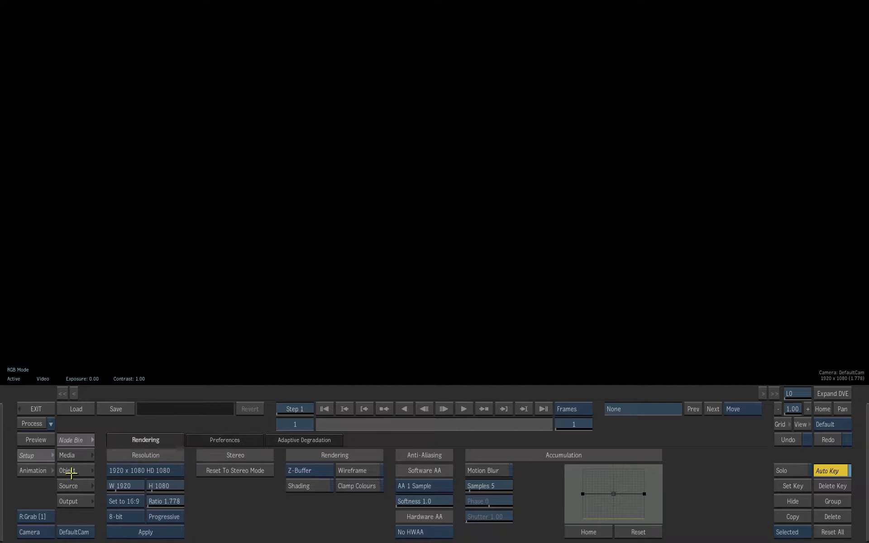
pyautogui.click(225, 440)
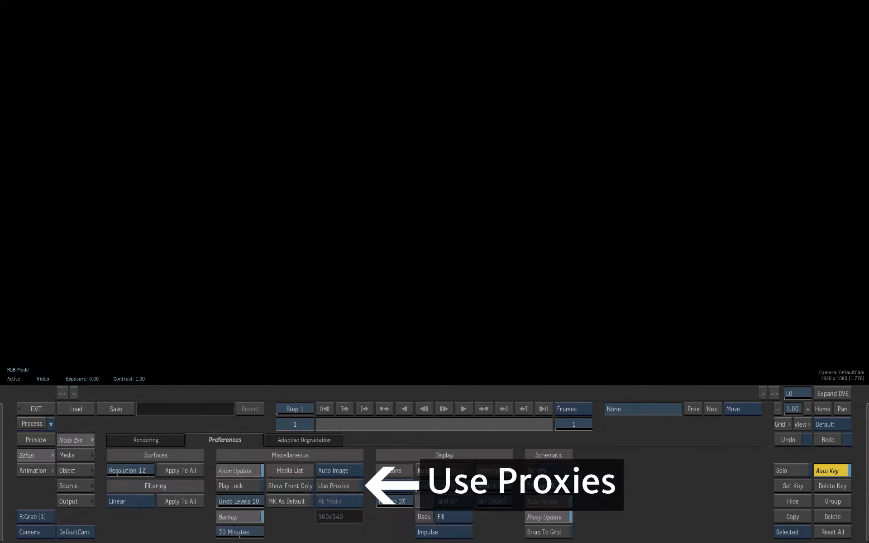
pyautogui.click(337, 486)
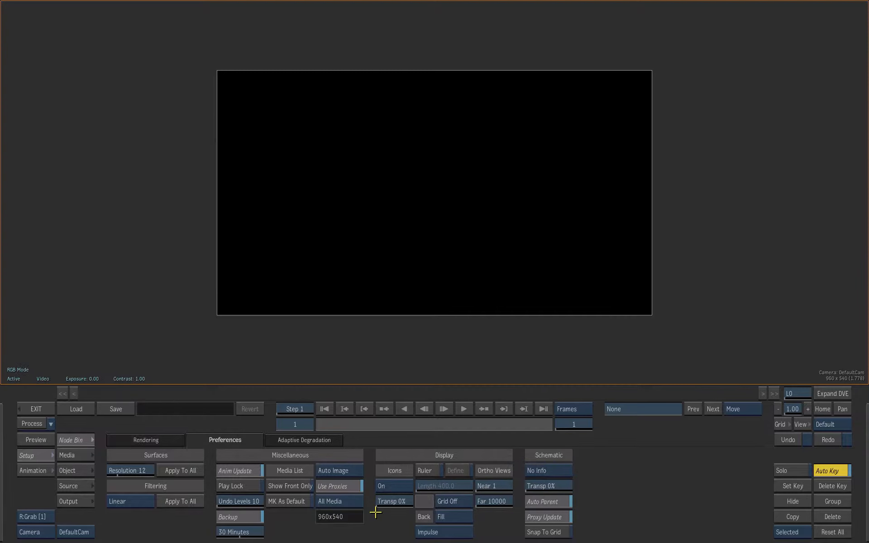
pyautogui.moveTo(364, 492)
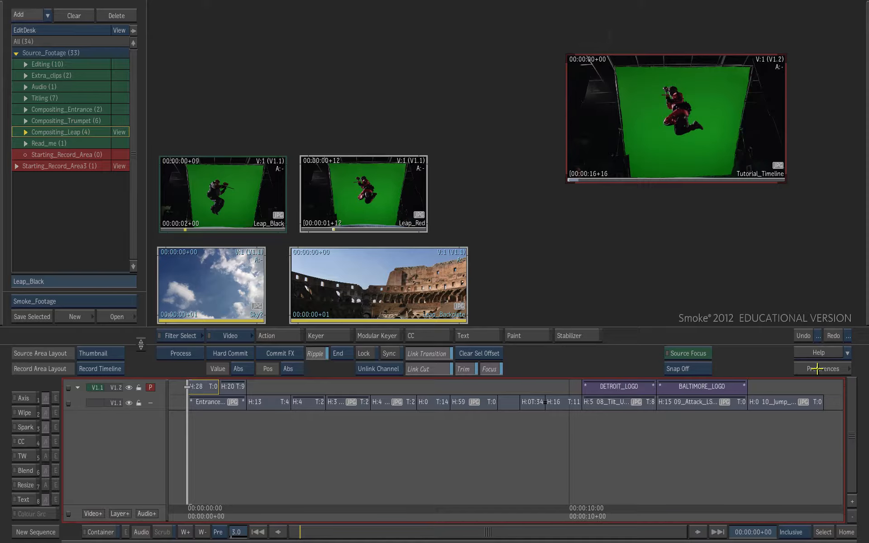
# - Change the user profile's Hotkey Preset to Final Cut Pro and apply
pyautogui.click(820, 368)
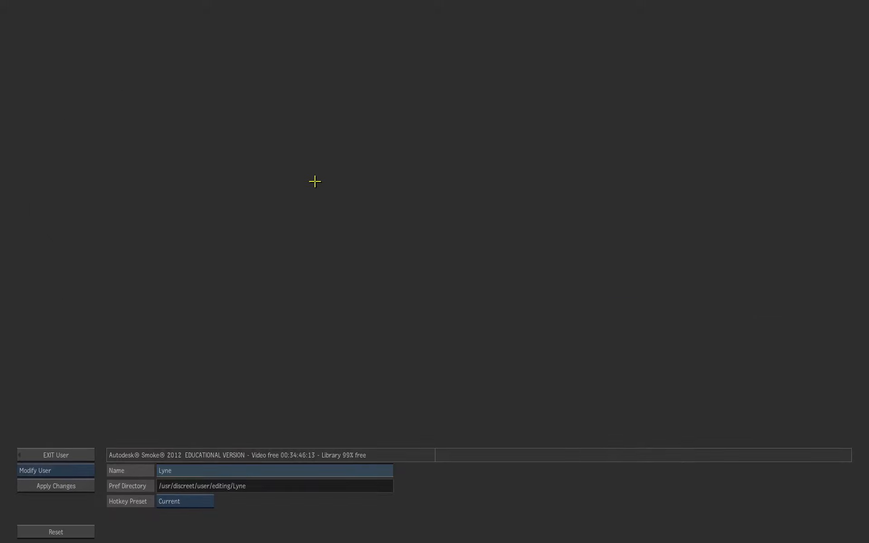
pyautogui.moveTo(198, 417)
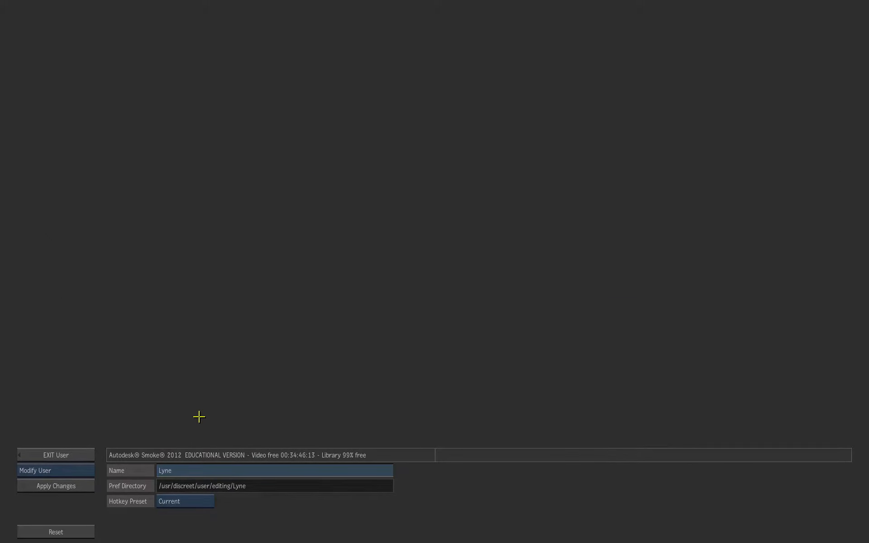
pyautogui.click(184, 501)
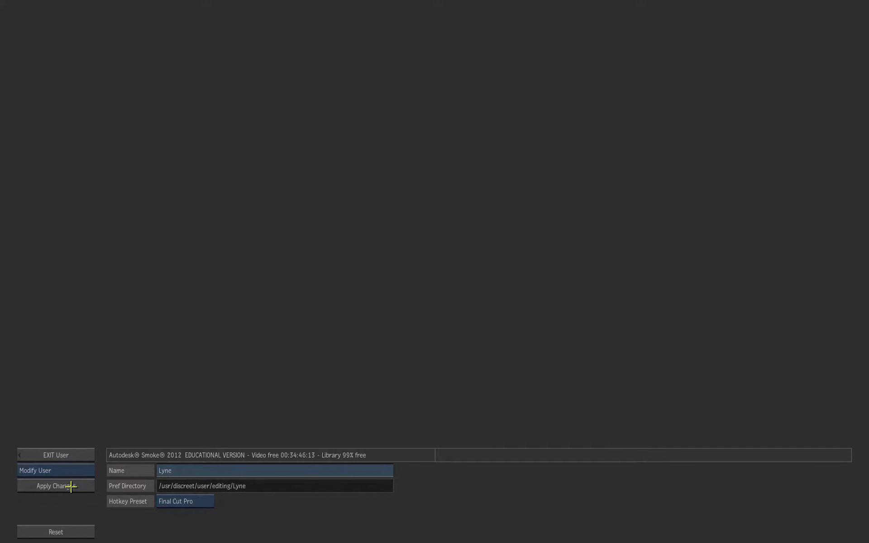
pyautogui.click(55, 486)
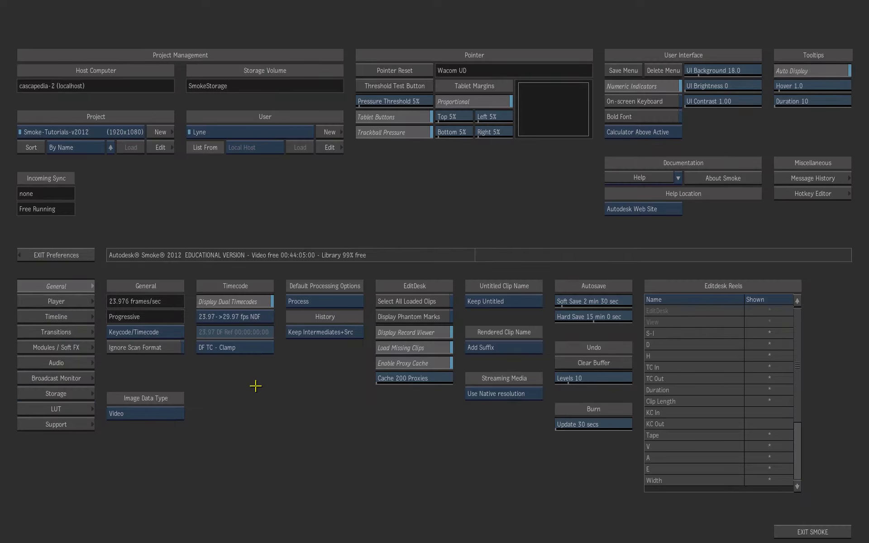
# - Browse Timeline, Transitions and Broadcast Monitor preferences, then return to General with tooltips off
pyautogui.click(55, 316)
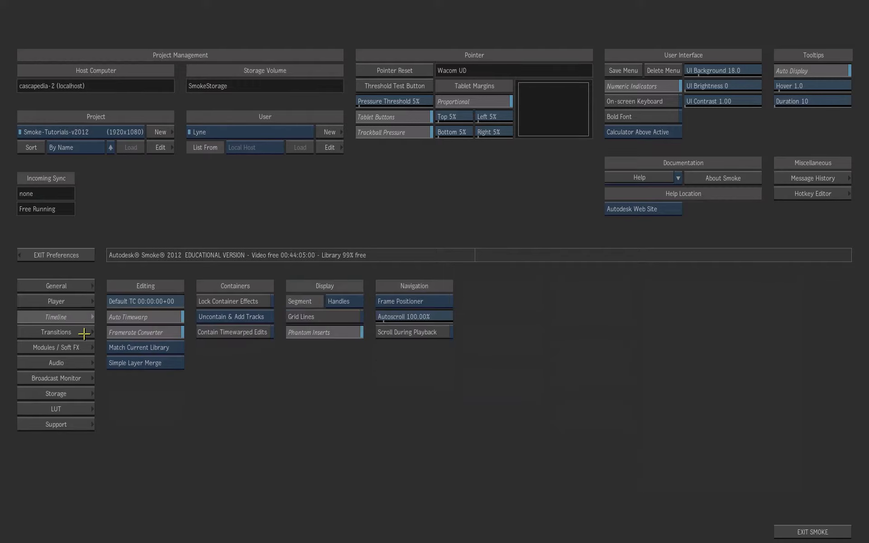
pyautogui.click(55, 331)
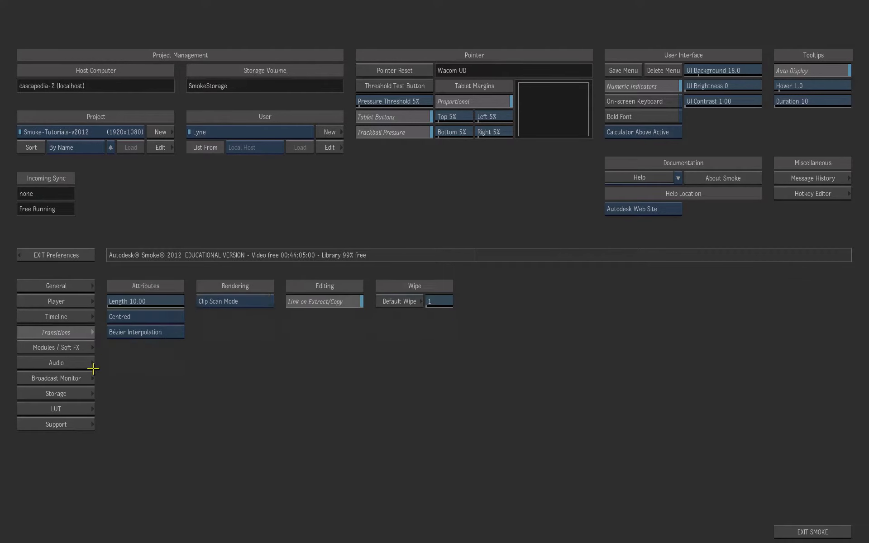
pyautogui.click(55, 378)
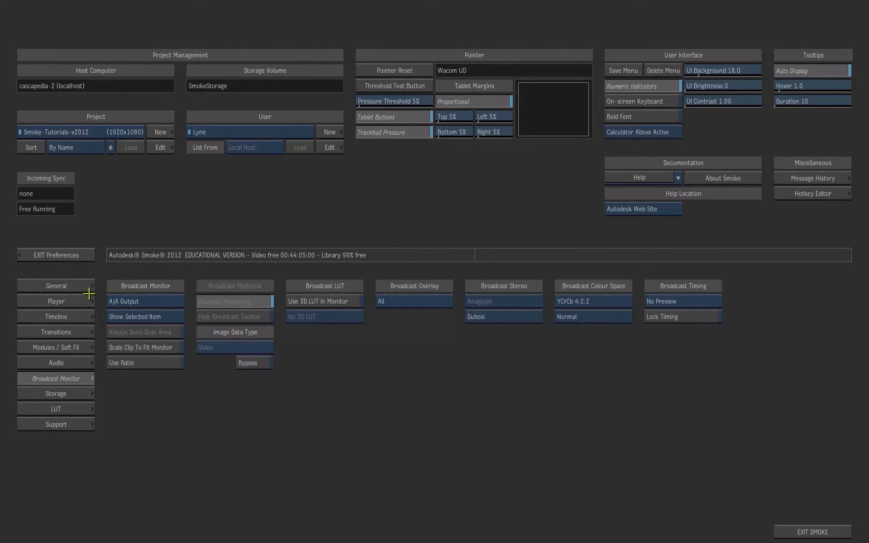
pyautogui.click(55, 285)
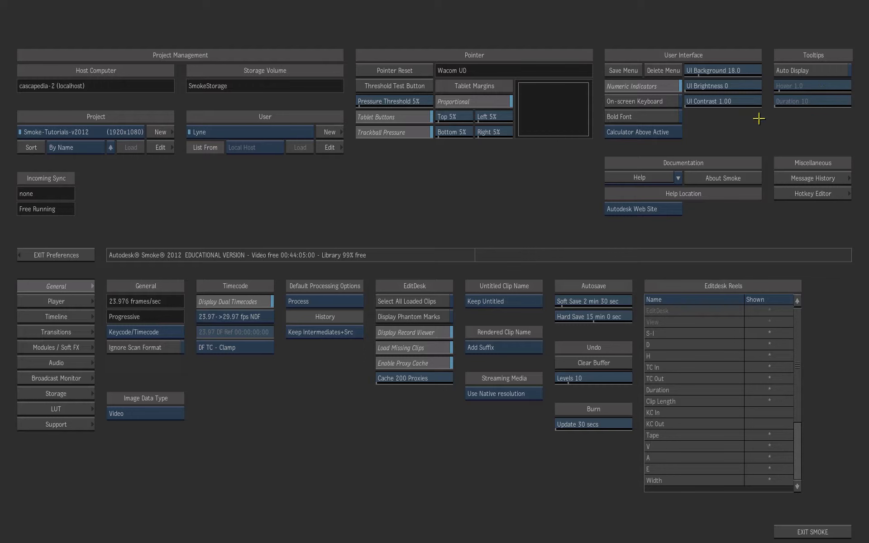
pyautogui.moveTo(453, 195)
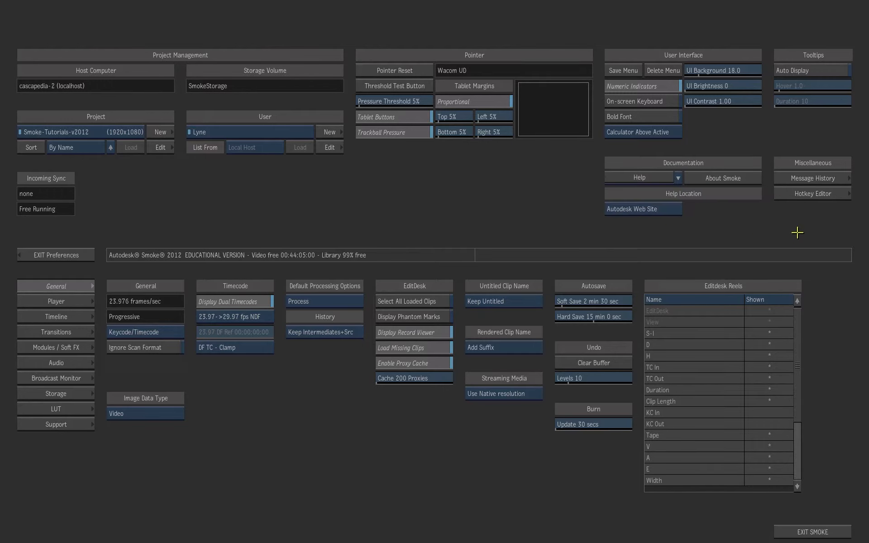
# - Scroll through the Hotkey Editor's assignments, then return to the editing desk
pyautogui.click(812, 193)
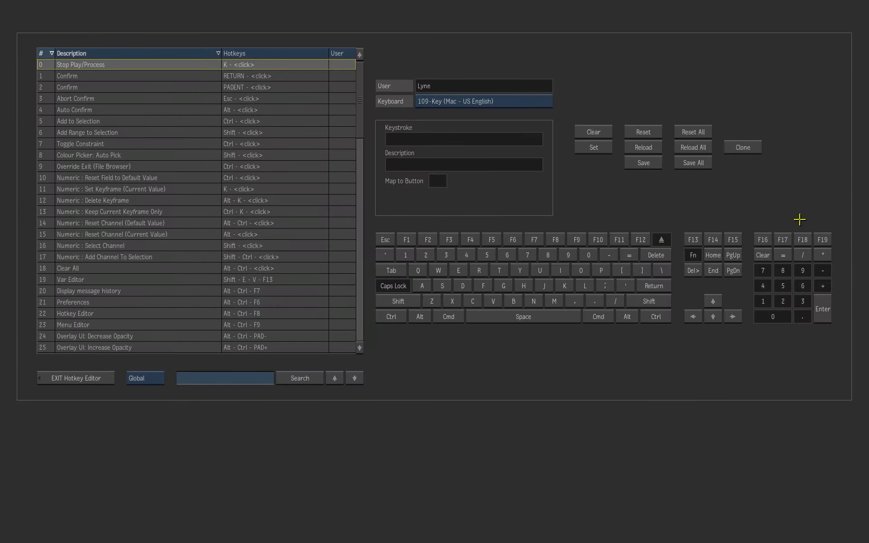
pyautogui.scroll(-3)
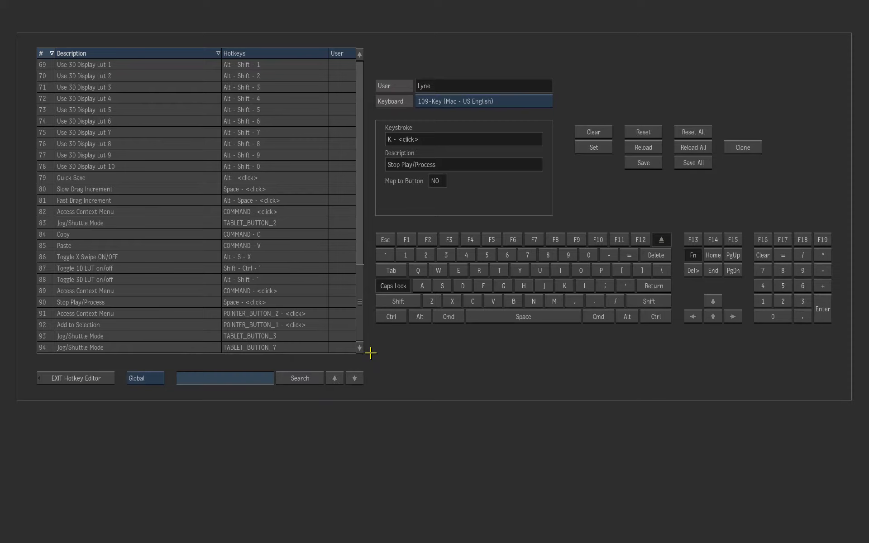
pyautogui.click(75, 378)
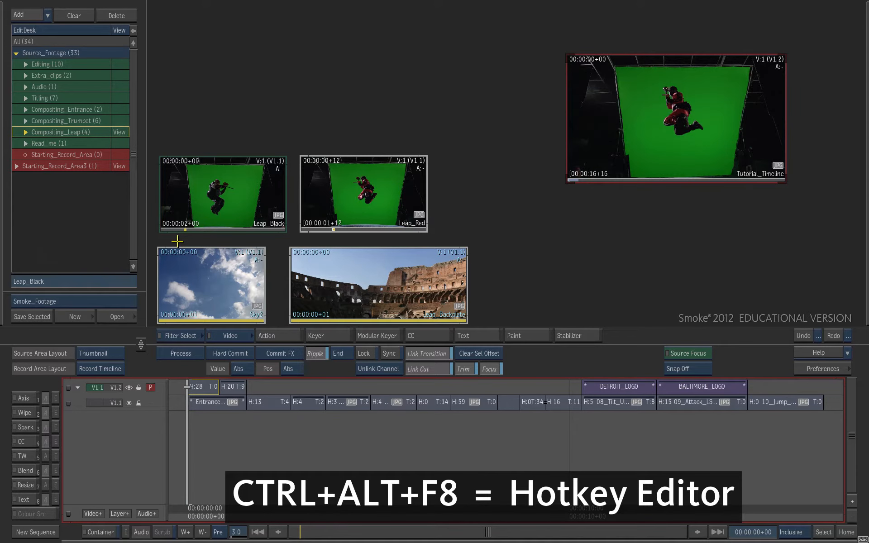
pyautogui.press('ctrl+alt+f8')
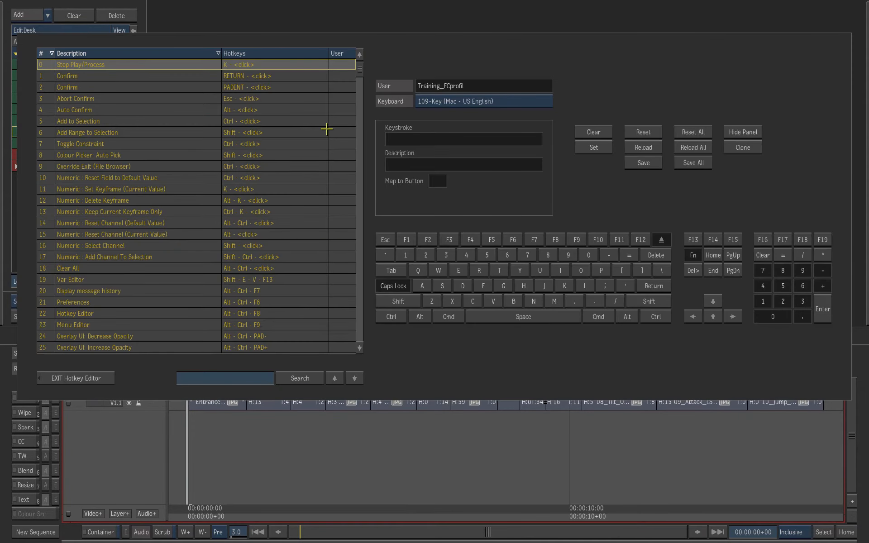
pyautogui.scroll(-3)
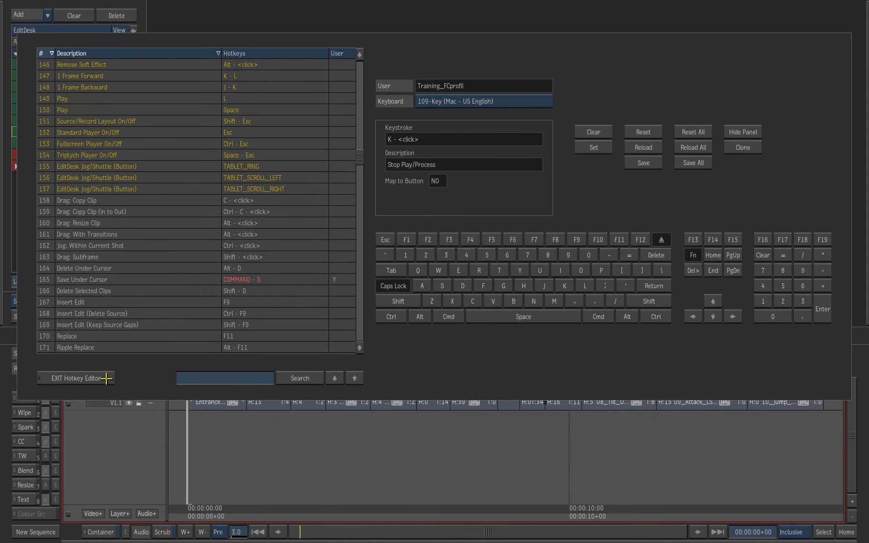
pyautogui.click(75, 378)
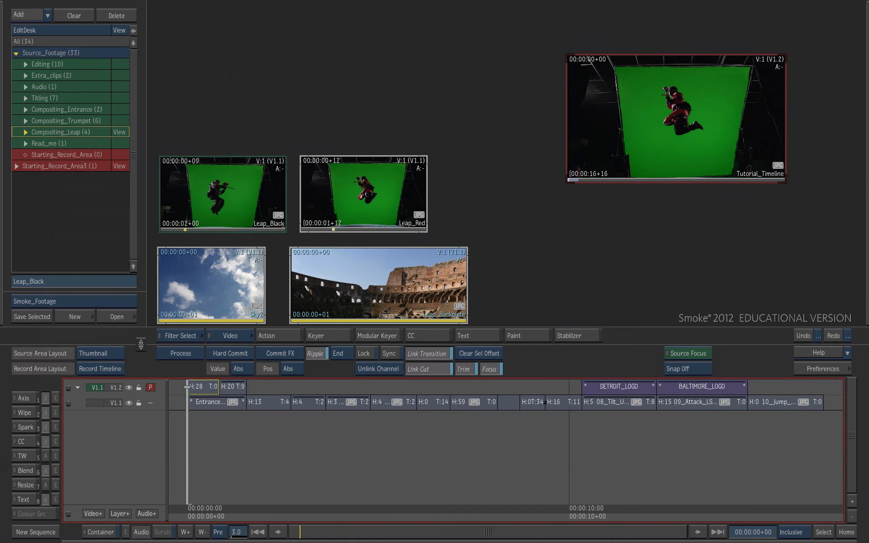